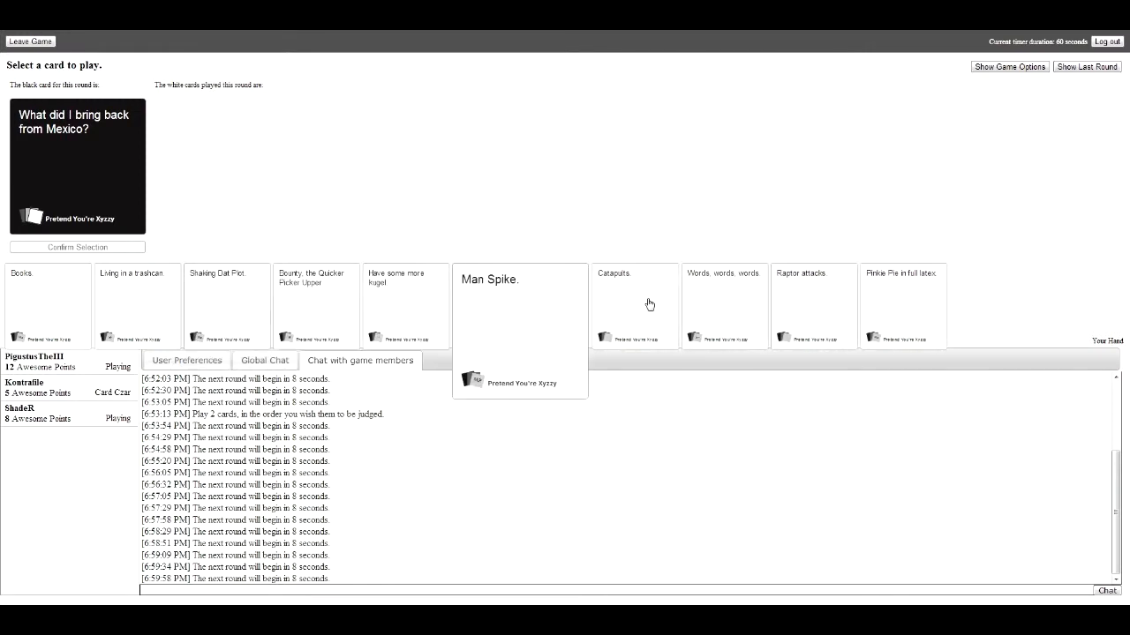
Submit Catapults as the answer to 'What did I bring back from Mexico?'.
click(635, 303)
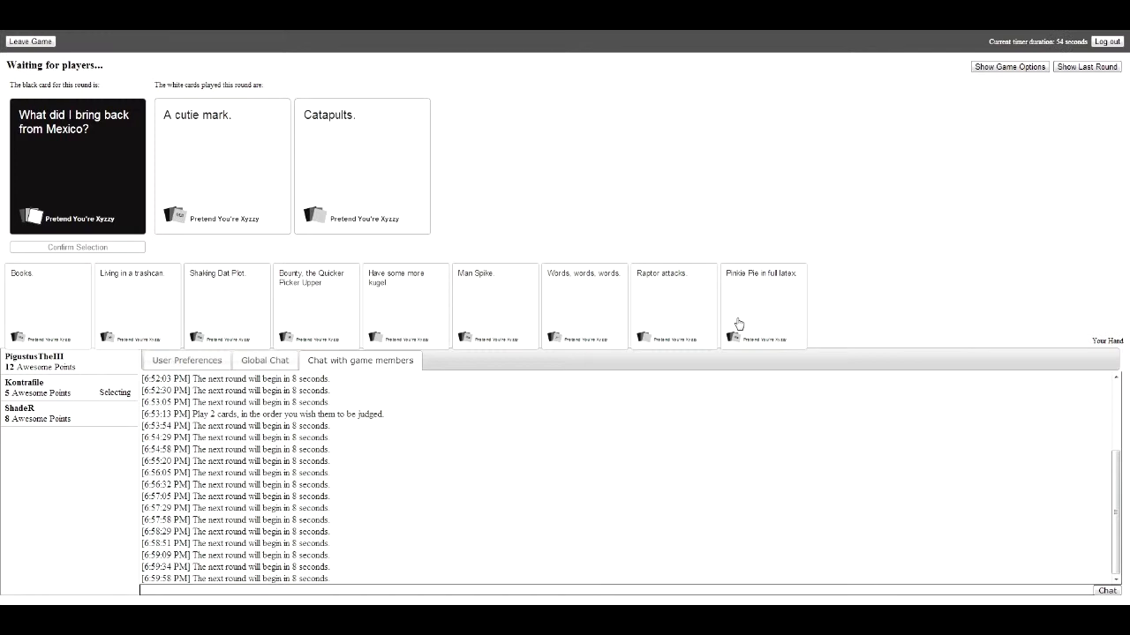
click(362, 166)
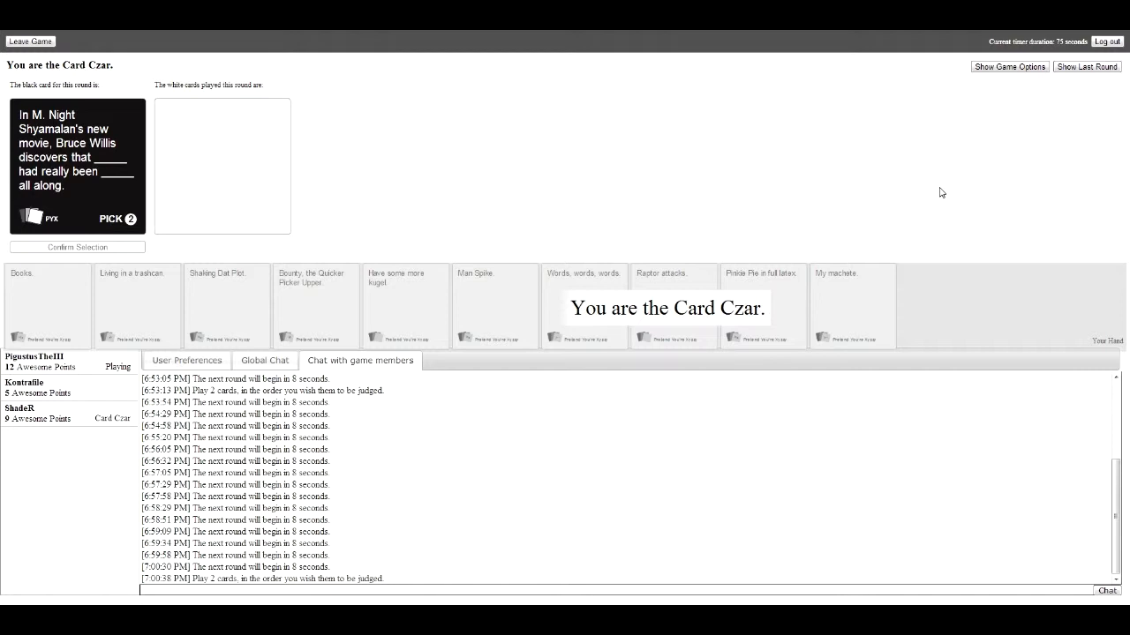
mouse_move(523, 216)
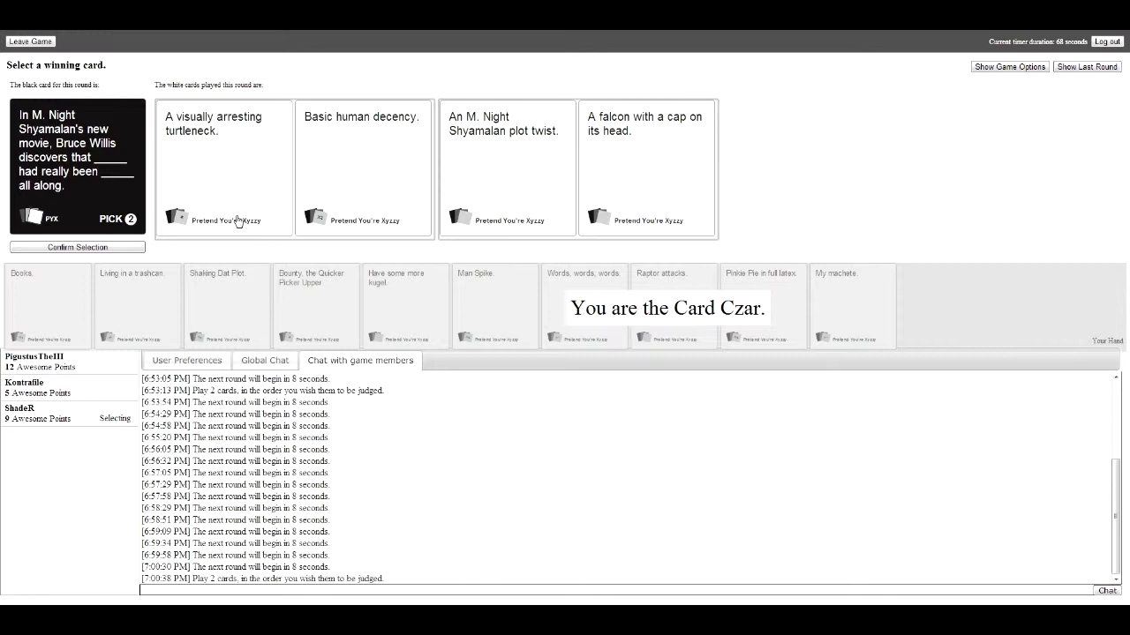
mouse_move(617, 155)
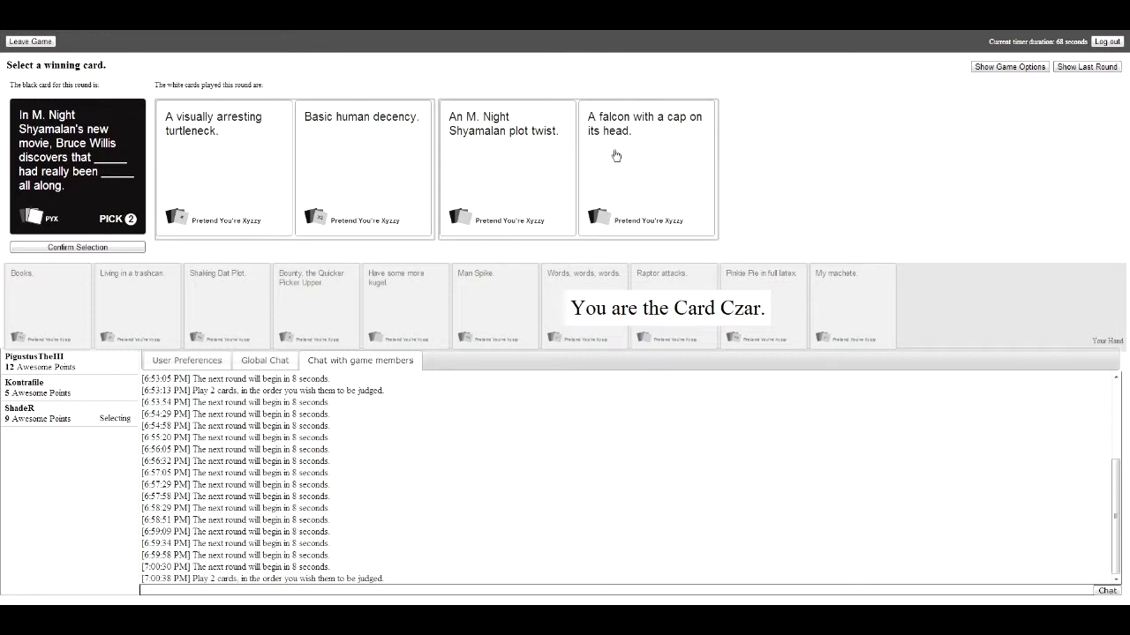
Confirm 'A falcon with a cap on its head.' as the Bruce Willis round winner.
click(646, 168)
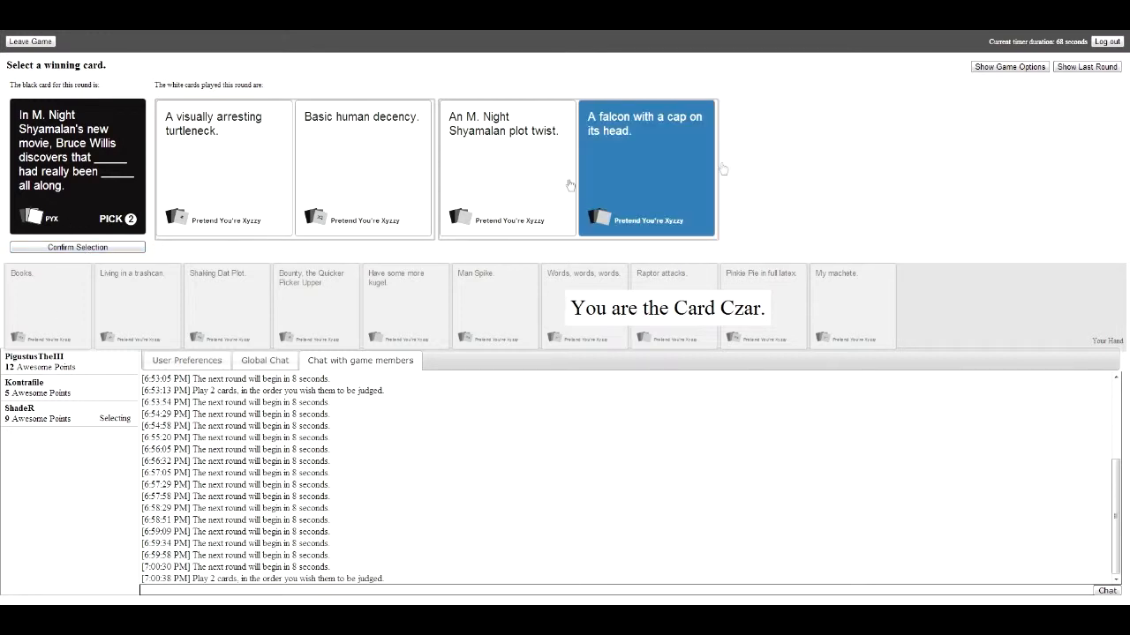
click(506, 168)
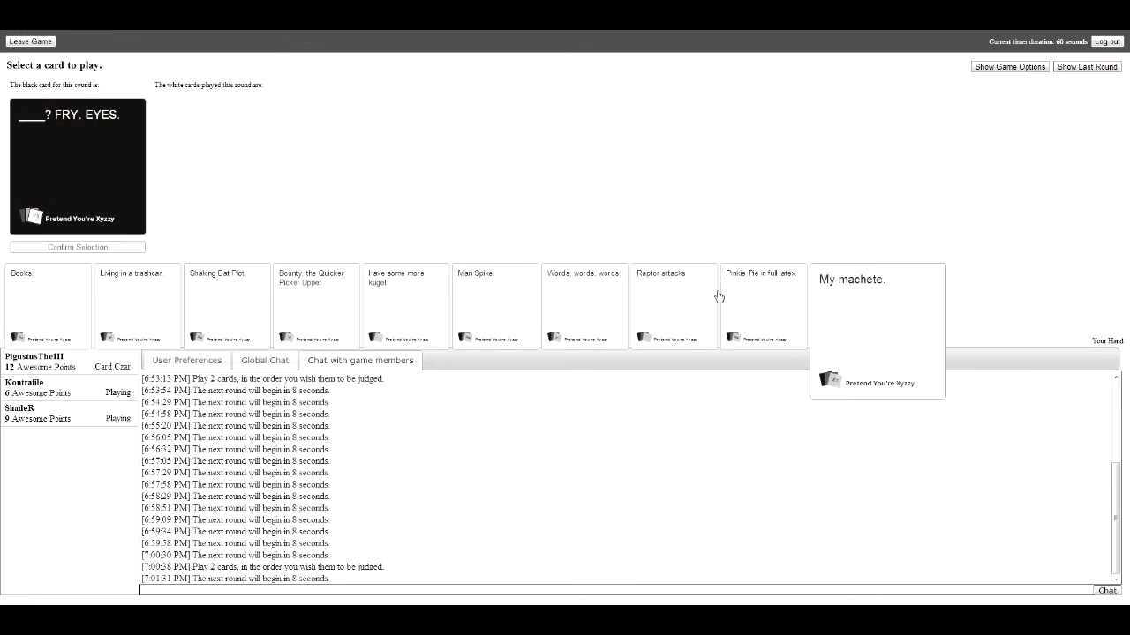
Play My machete, then pick the winning answer to 'What's there a ton of in heaven?'.
click(851, 303)
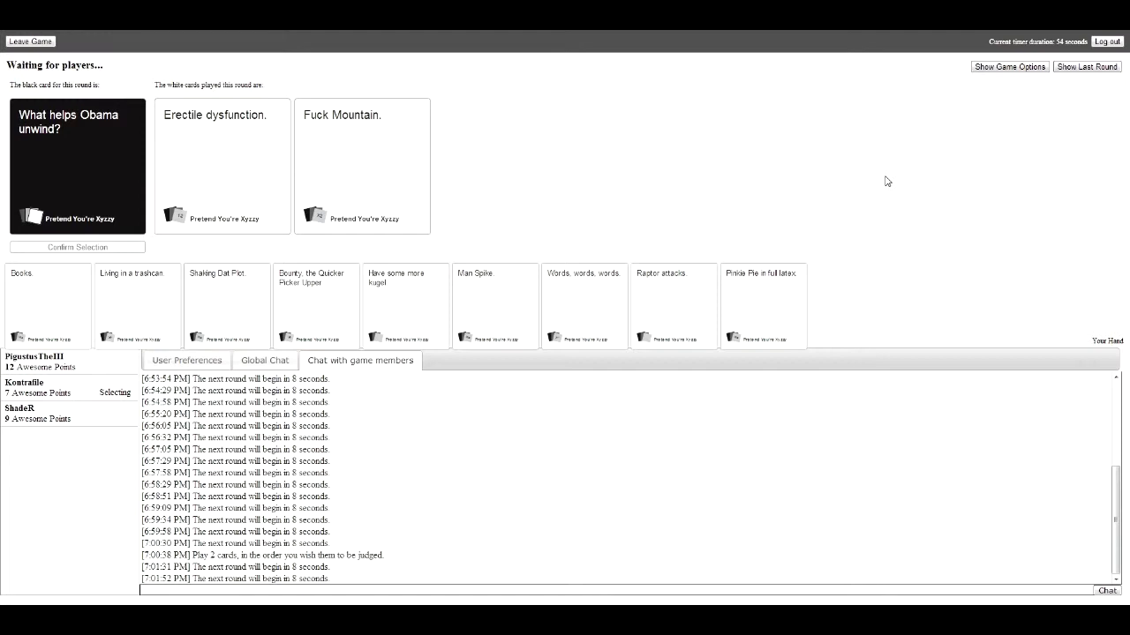
click(361, 166)
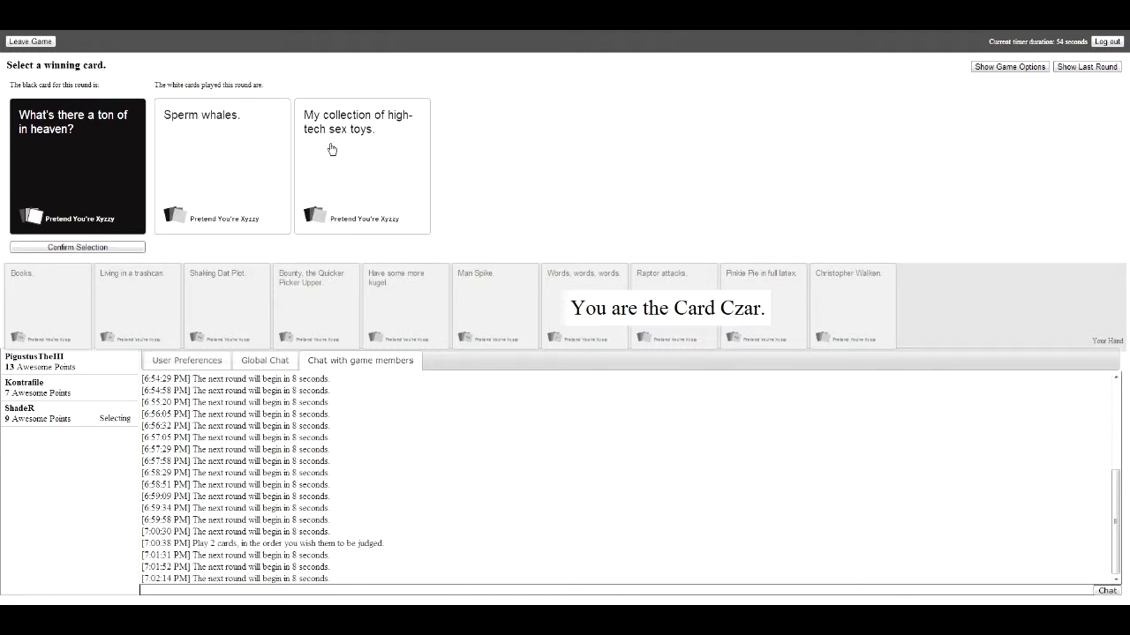
click(361, 166)
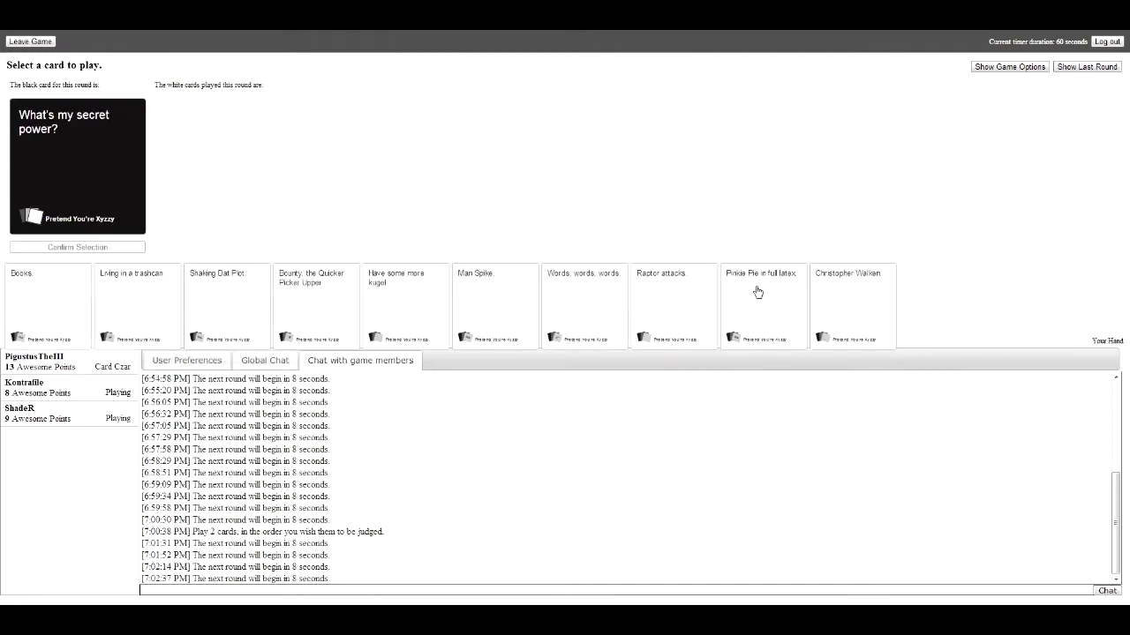
Play an answer for the secret power card and Raptor attacks for 'Why am I sticky?'.
click(851, 304)
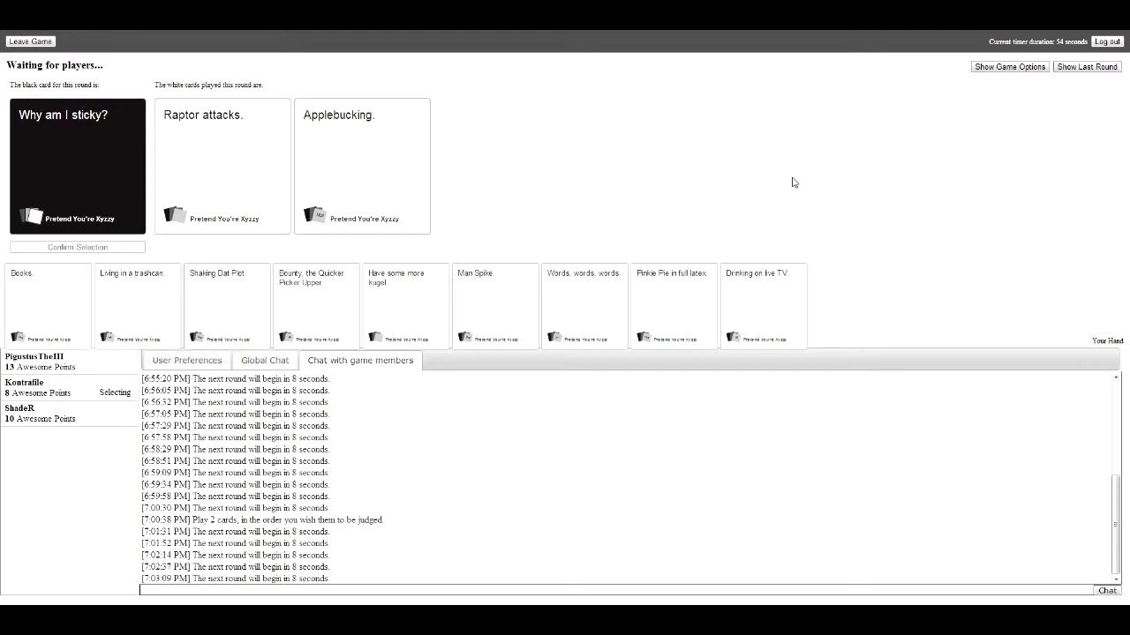
click(362, 166)
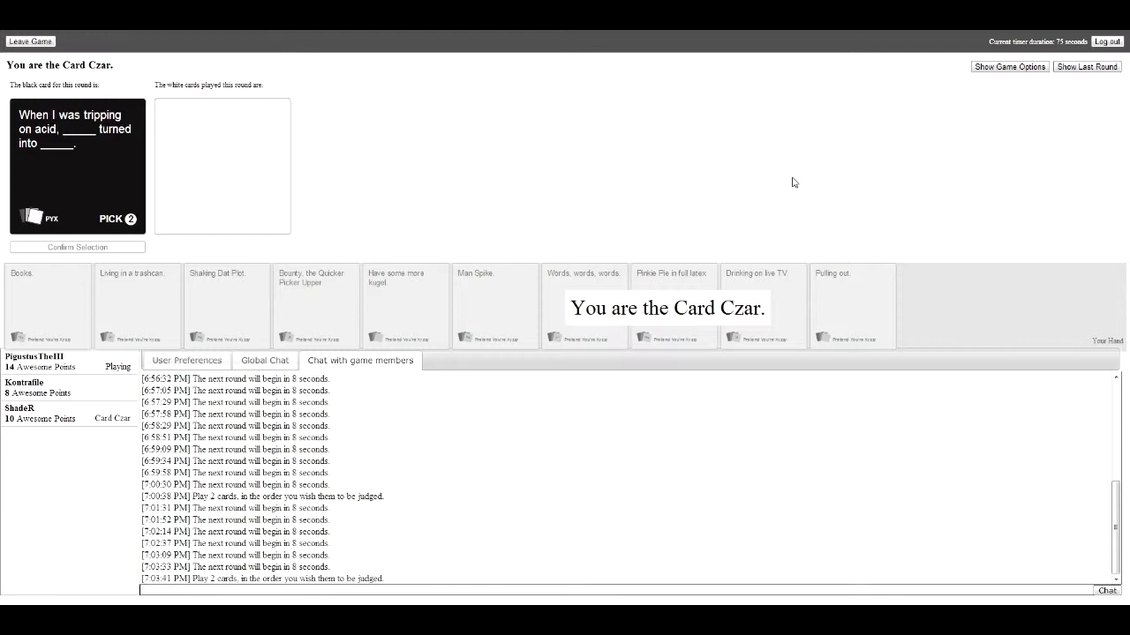
mouse_move(483, 205)
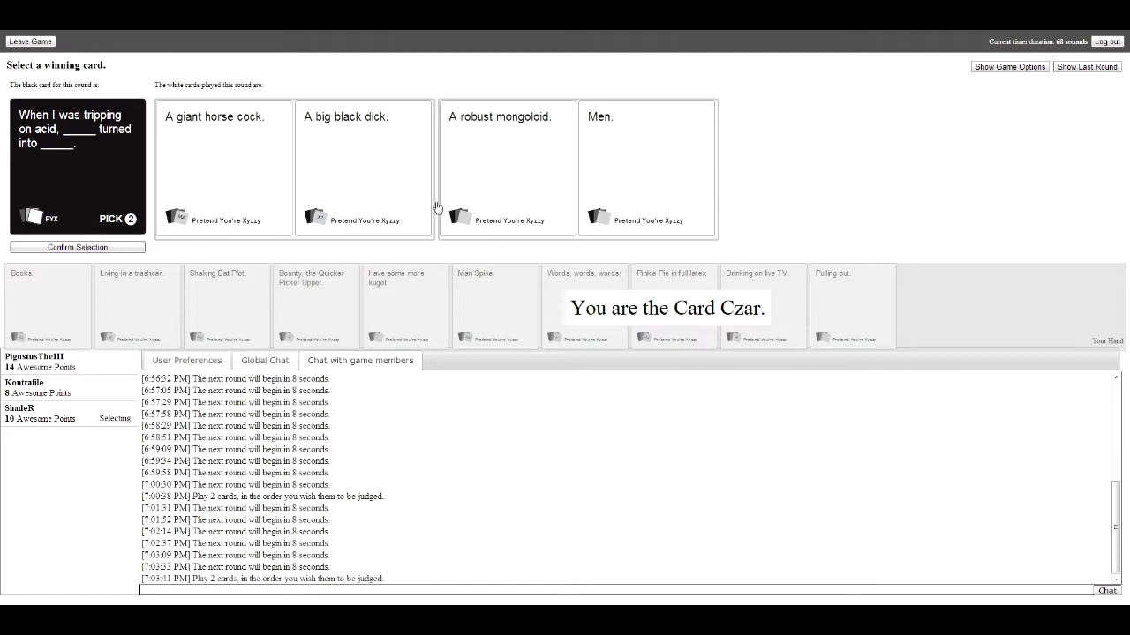
mouse_move(189, 70)
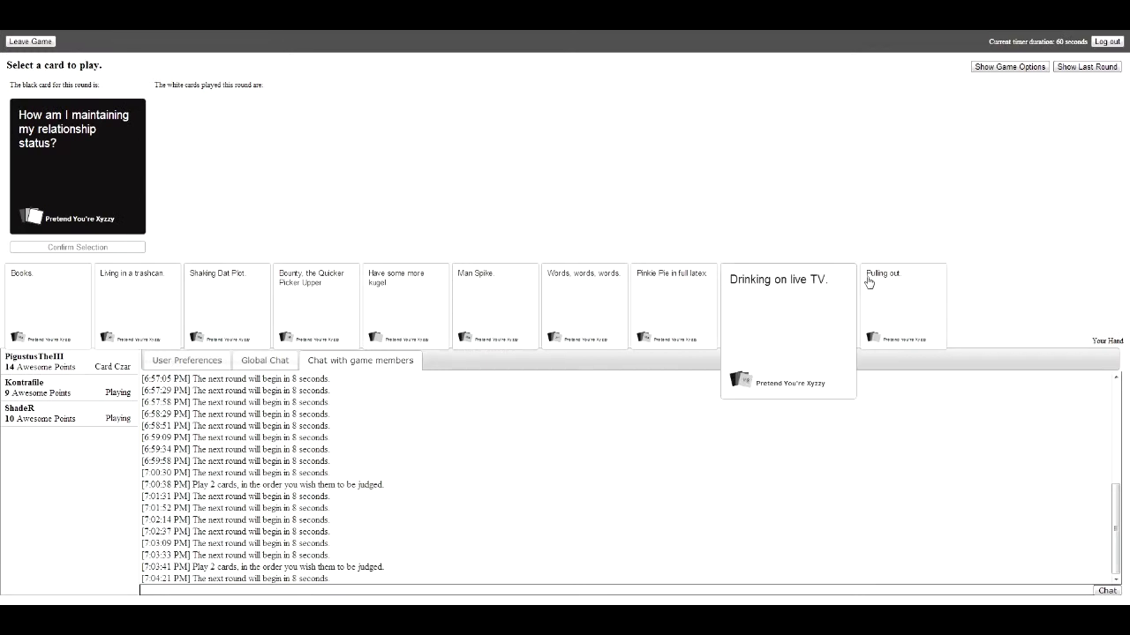
Submit Pulling out for the relationship-status card, then an answer for the Happy Meal toy card.
click(883, 300)
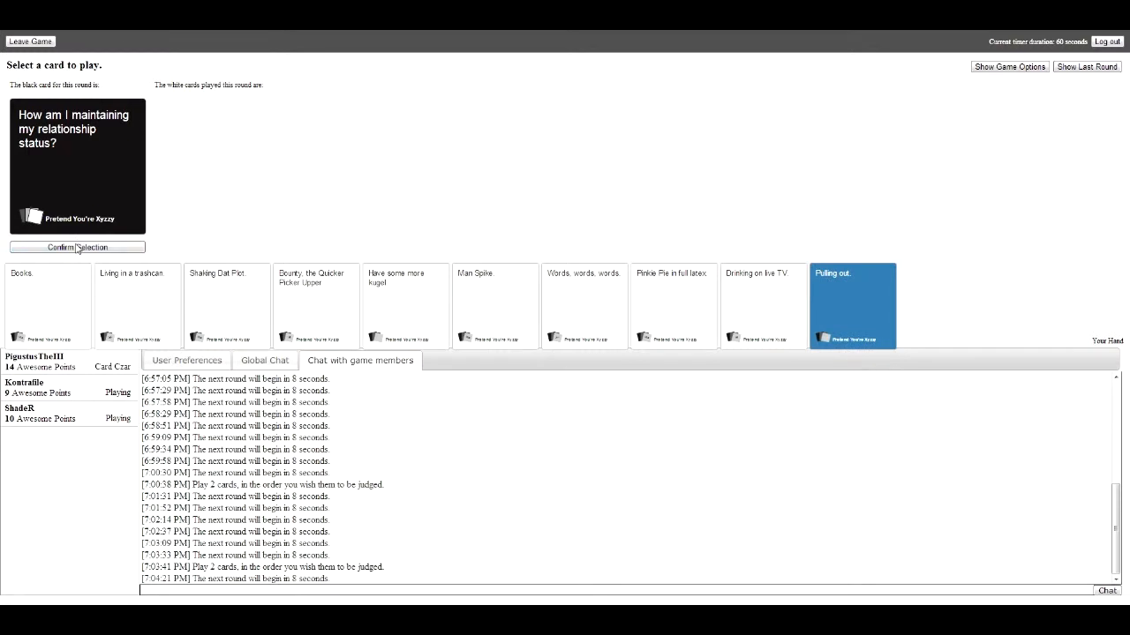
click(78, 247)
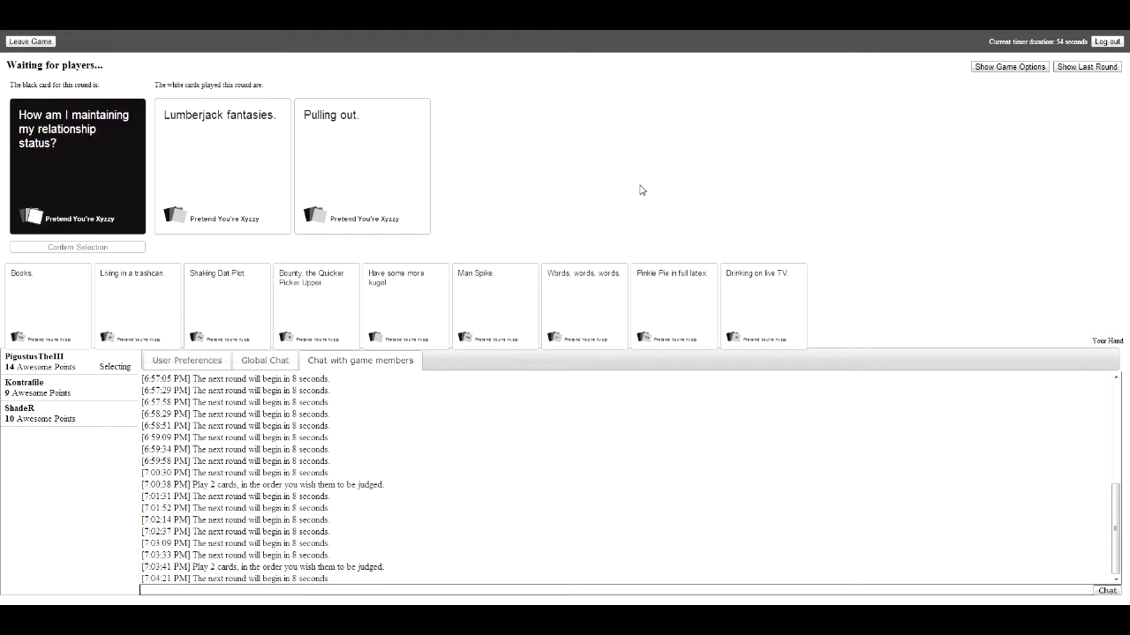
click(362, 166)
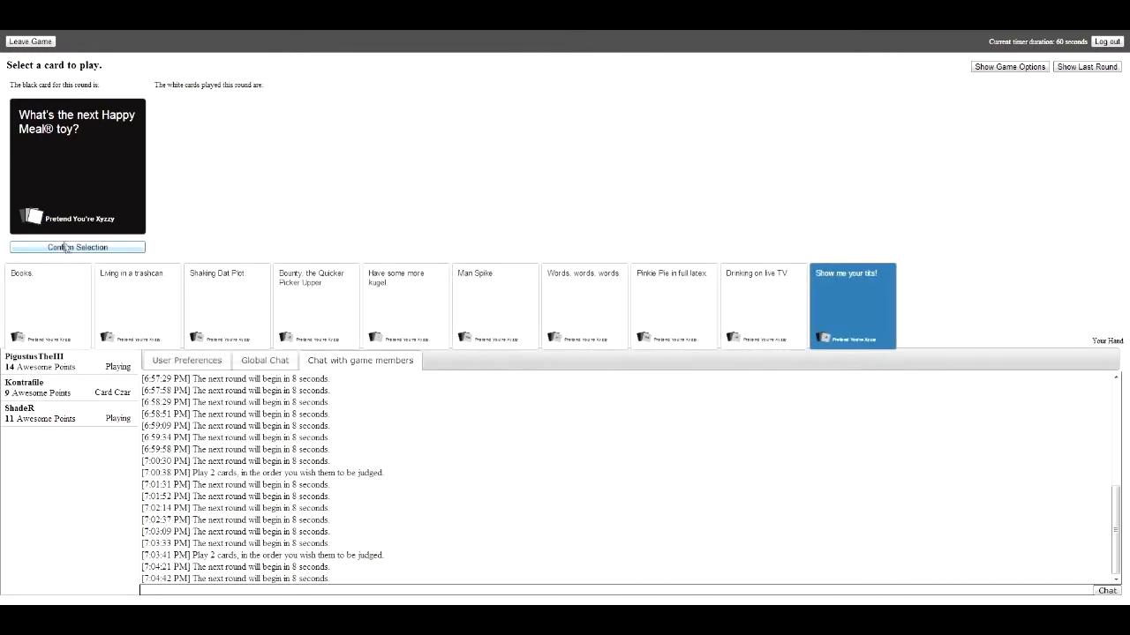
click(77, 247)
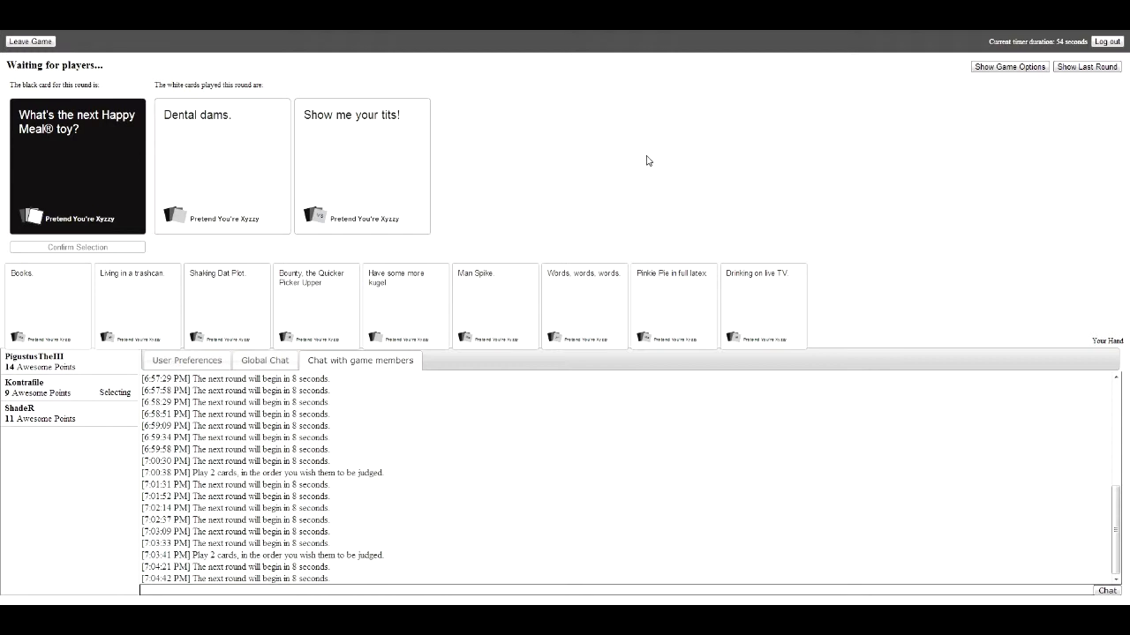
Submit white cards for the "I'm a ____" card and the following round.
click(223, 166)
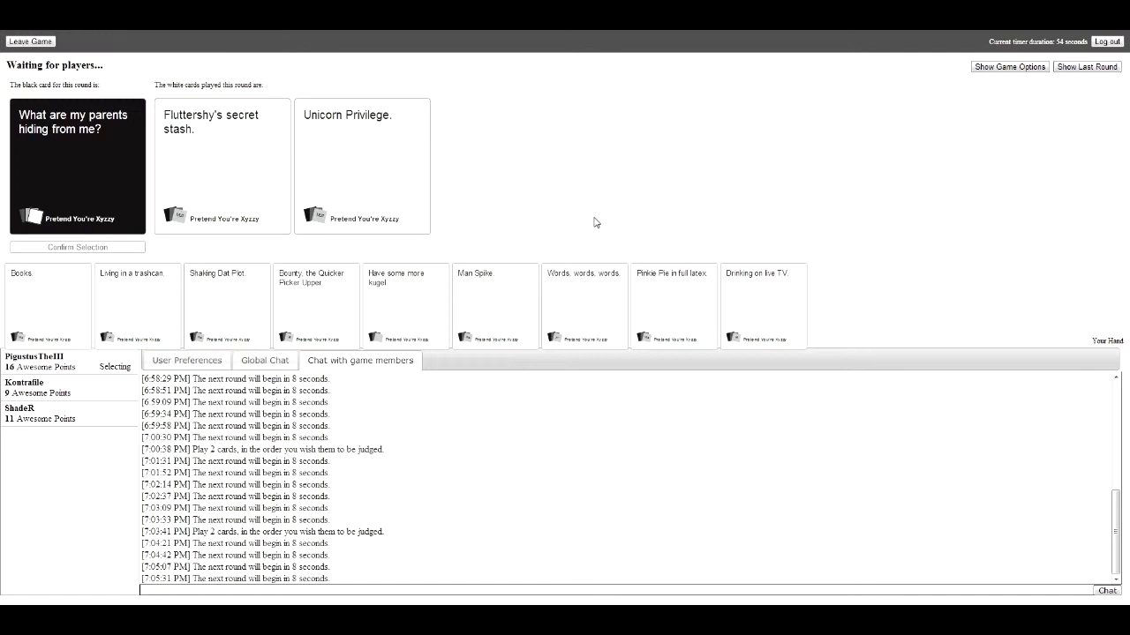
click(220, 166)
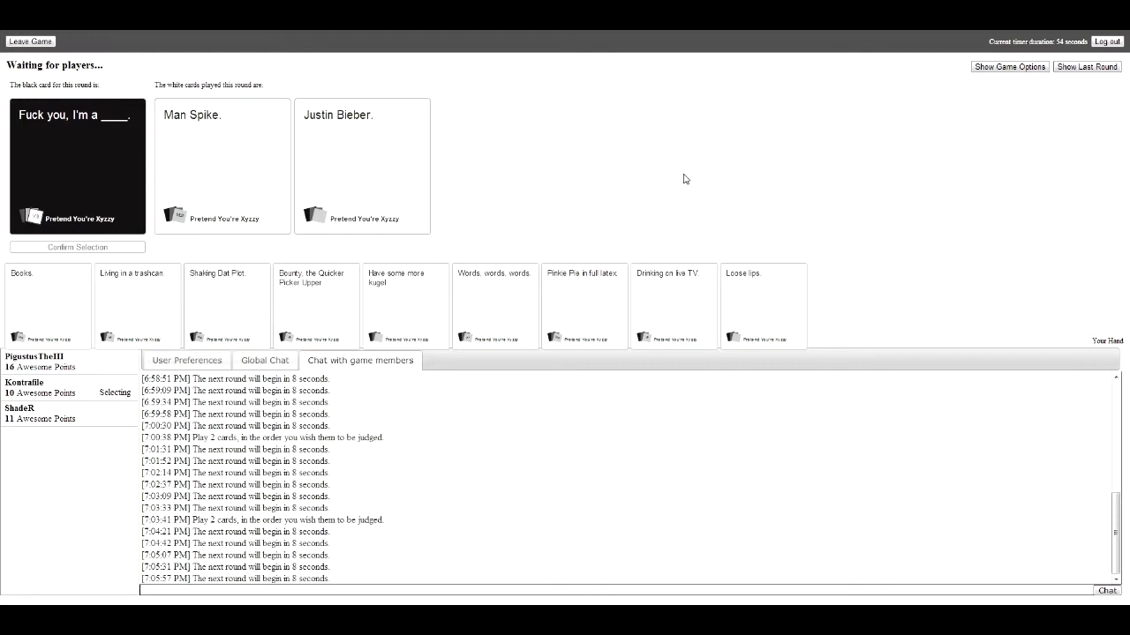
click(362, 166)
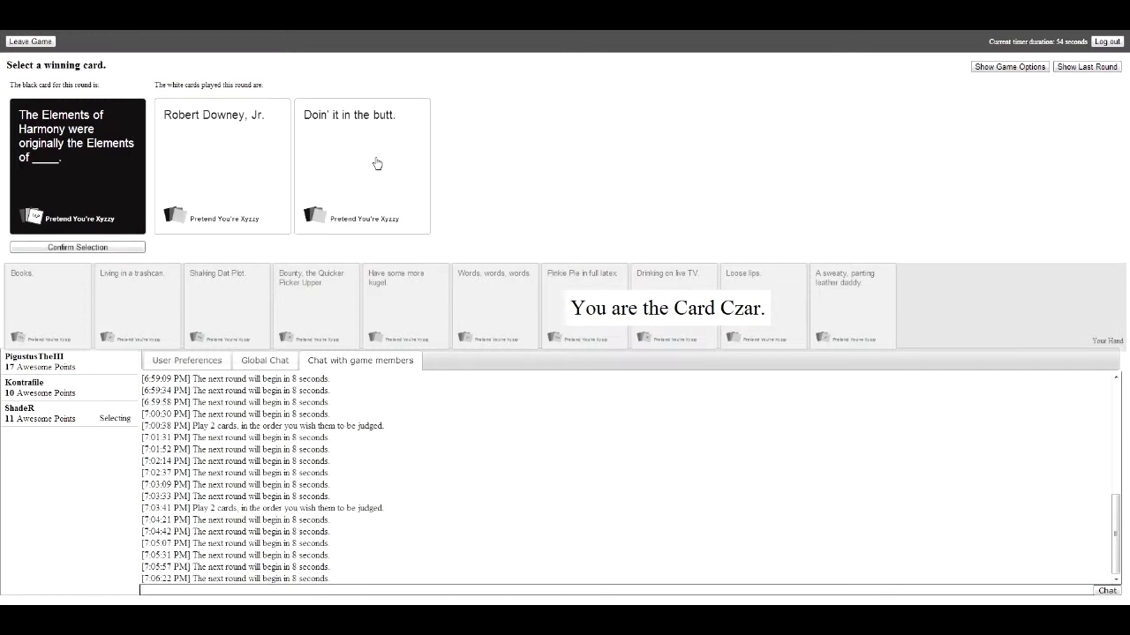
Choose the winning answer to the Elements of Harmony prompt as Card Czar.
click(362, 166)
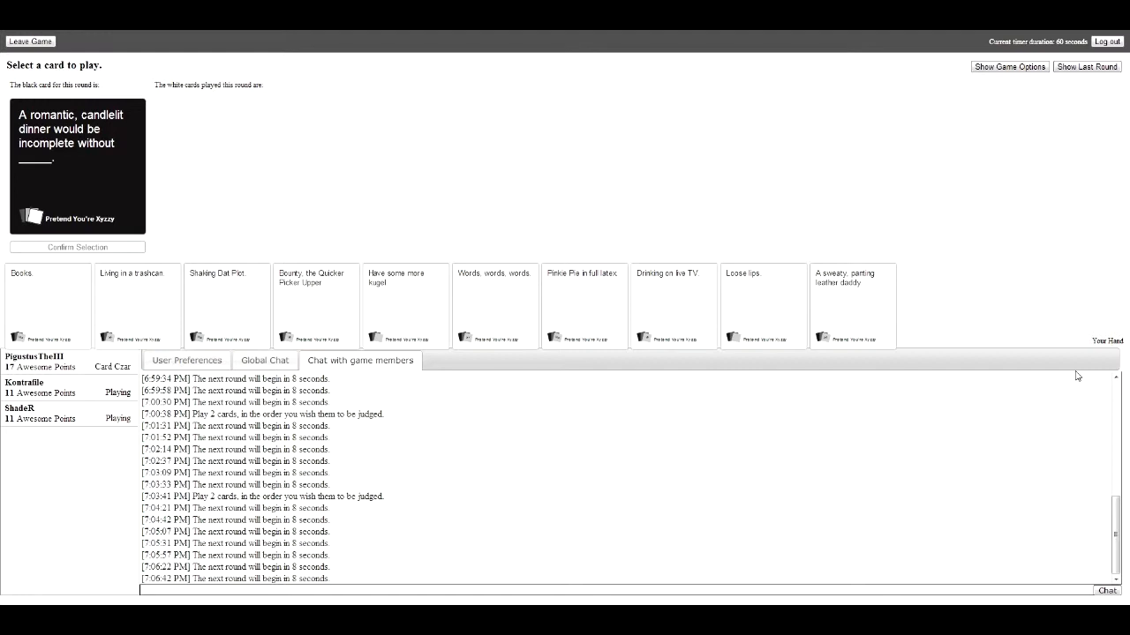
Submit 'A sweaty, panting leather daddy.' for the candlelit dinner card, then select 'Loose lips.'.
click(850, 304)
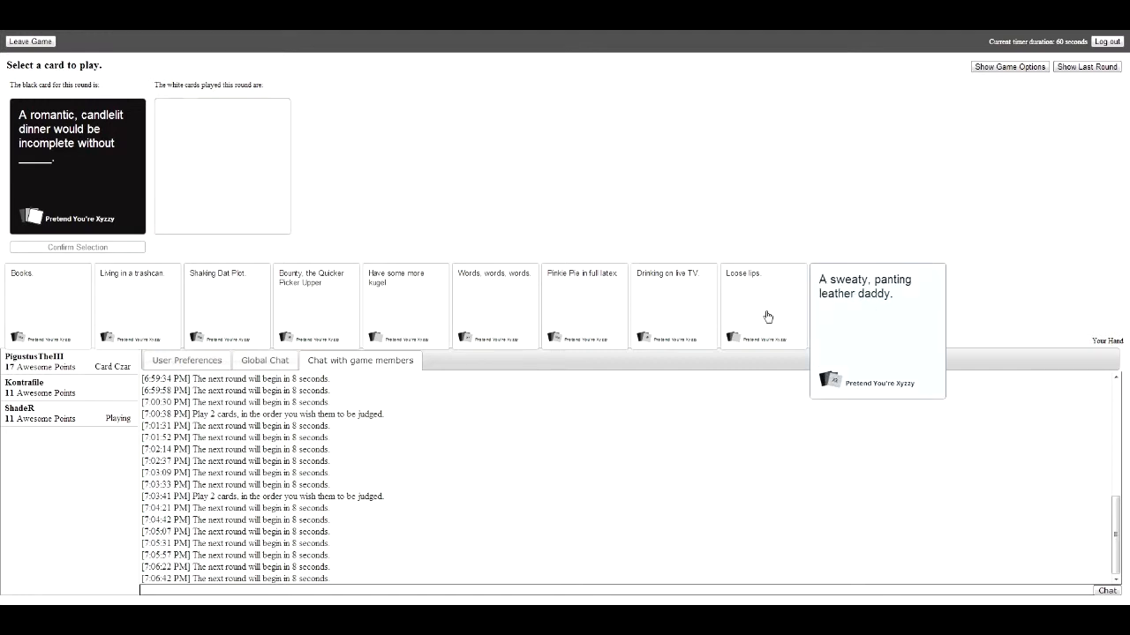
click(874, 309)
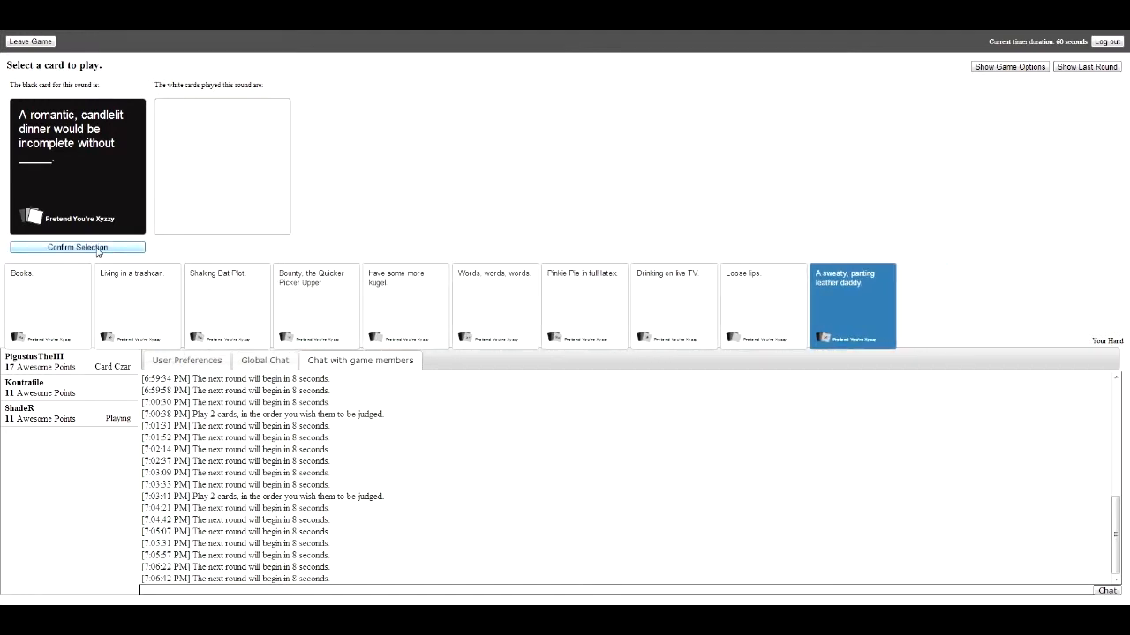
click(78, 247)
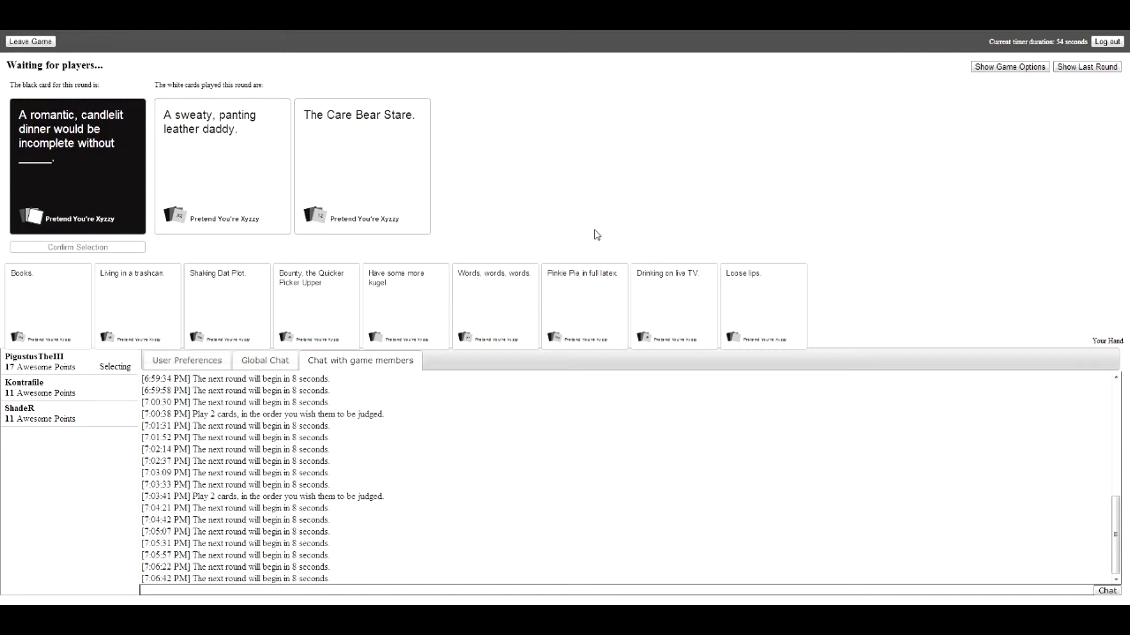
click(223, 166)
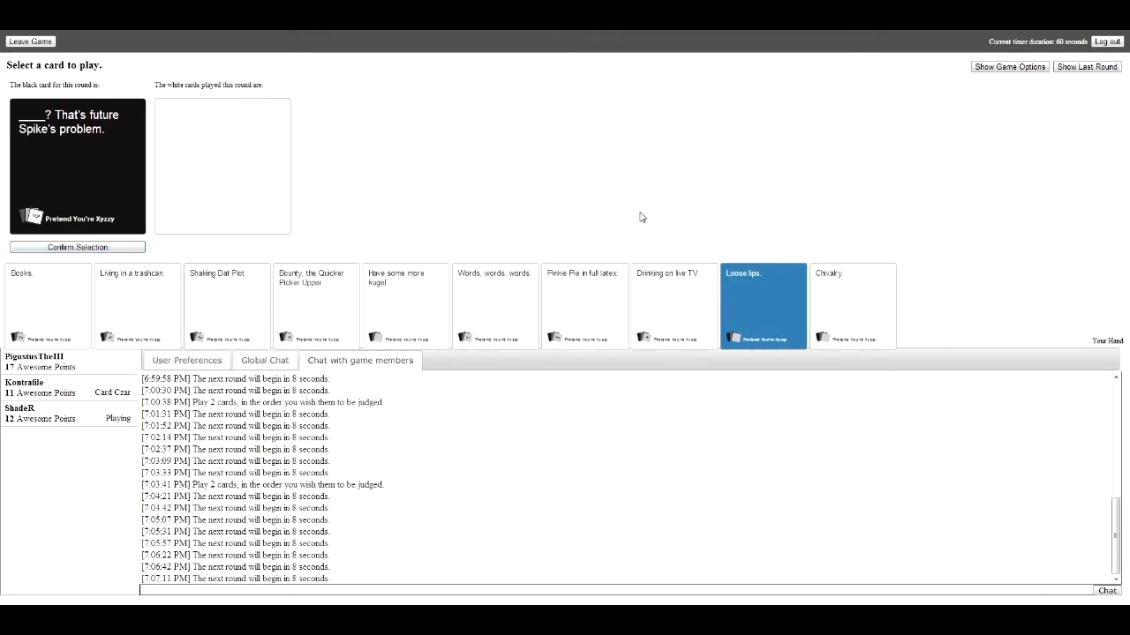
Confirm 'Loose lips.' as the answer to the future Spike's problem card.
click(78, 247)
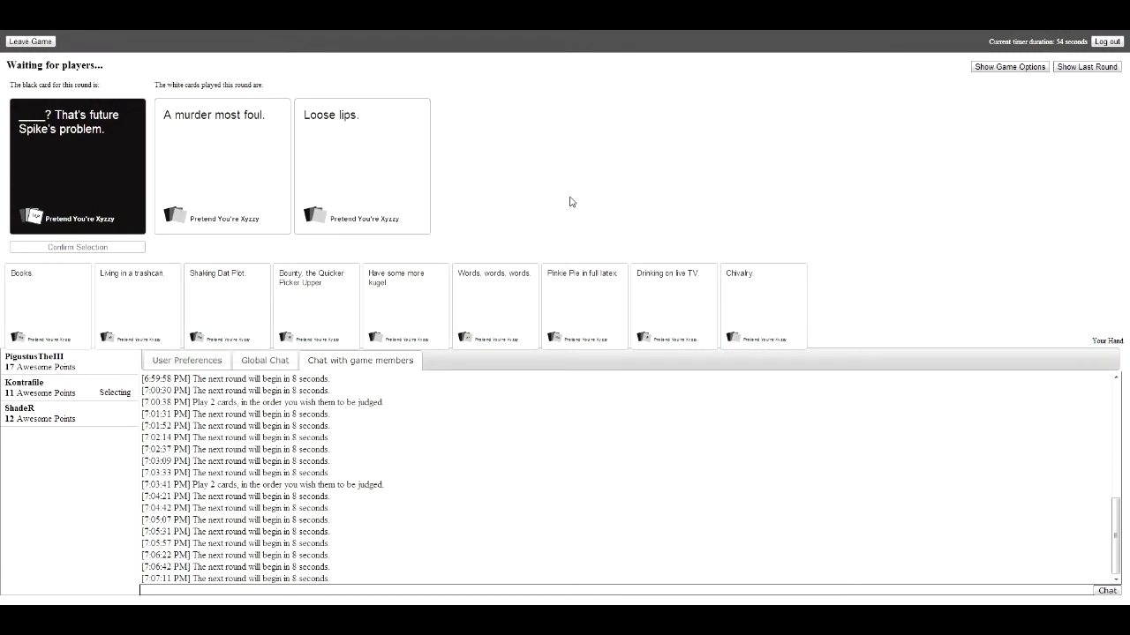
click(362, 166)
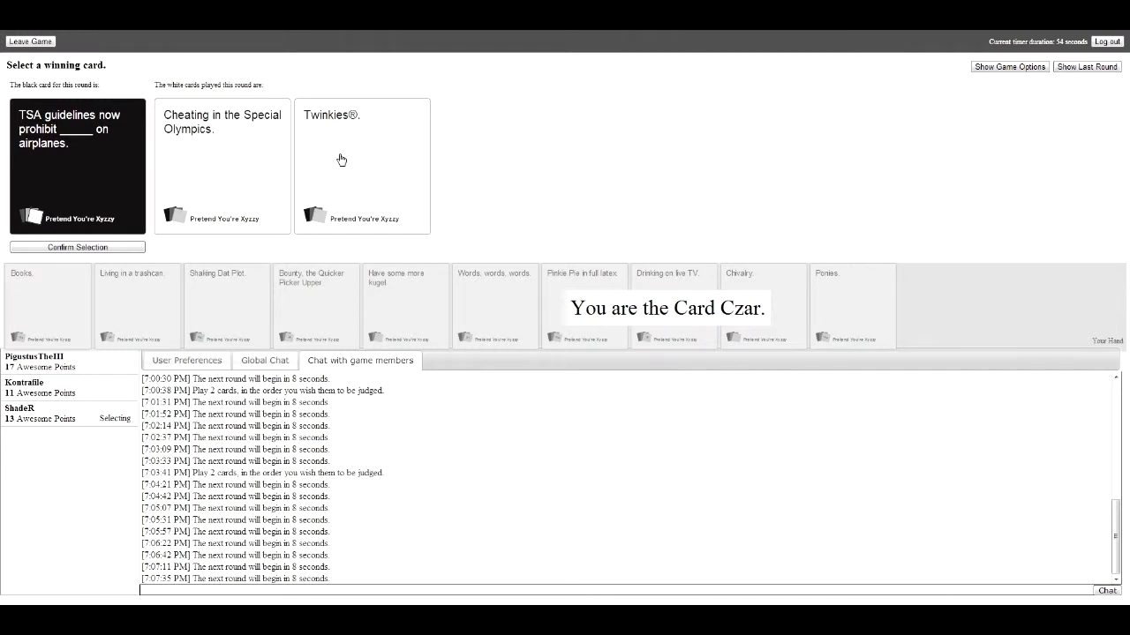
Select 'Twinkies®.' as the winning answer to the TSA guidelines prompt.
click(362, 166)
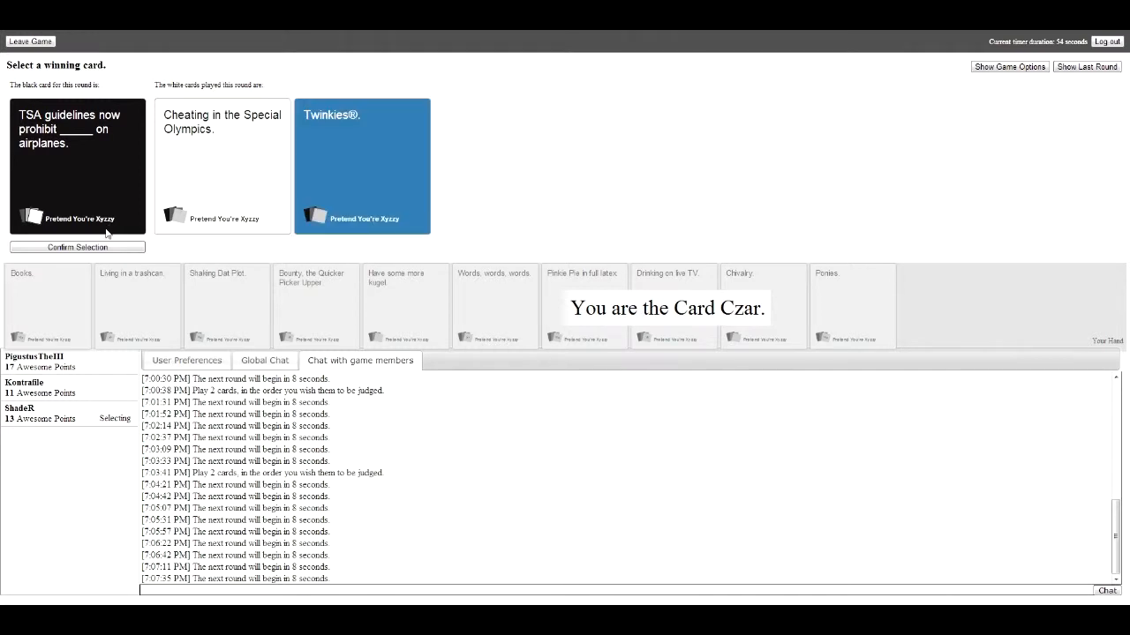
mouse_move(607, 158)
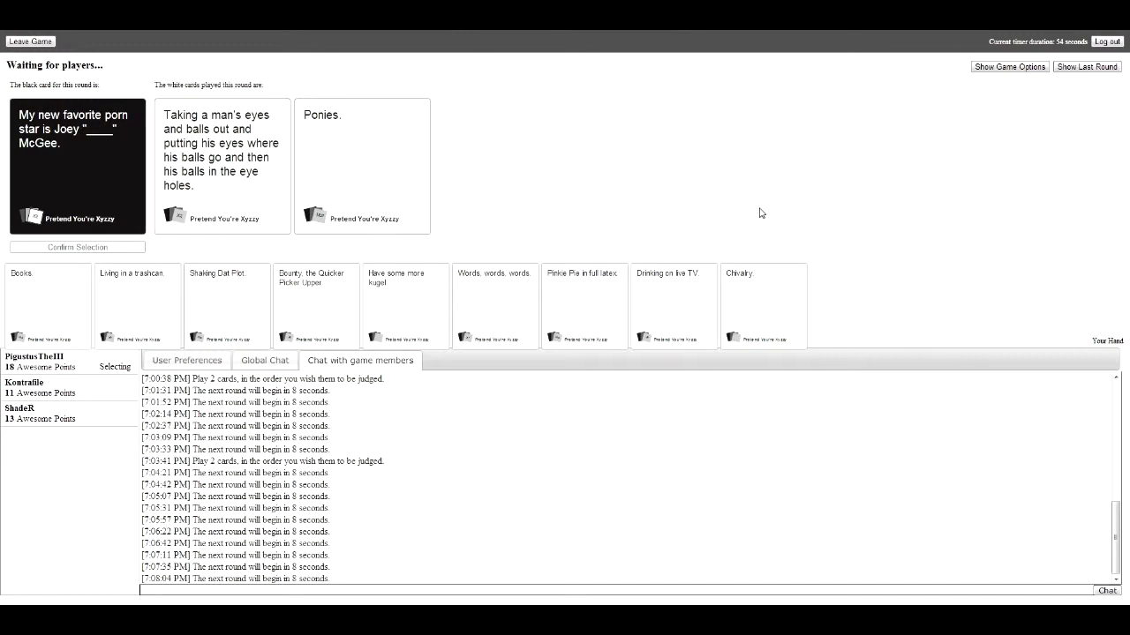
Answer the Detroit tourism prompt with 'Chivalry.' and continue into the next rounds.
click(222, 150)
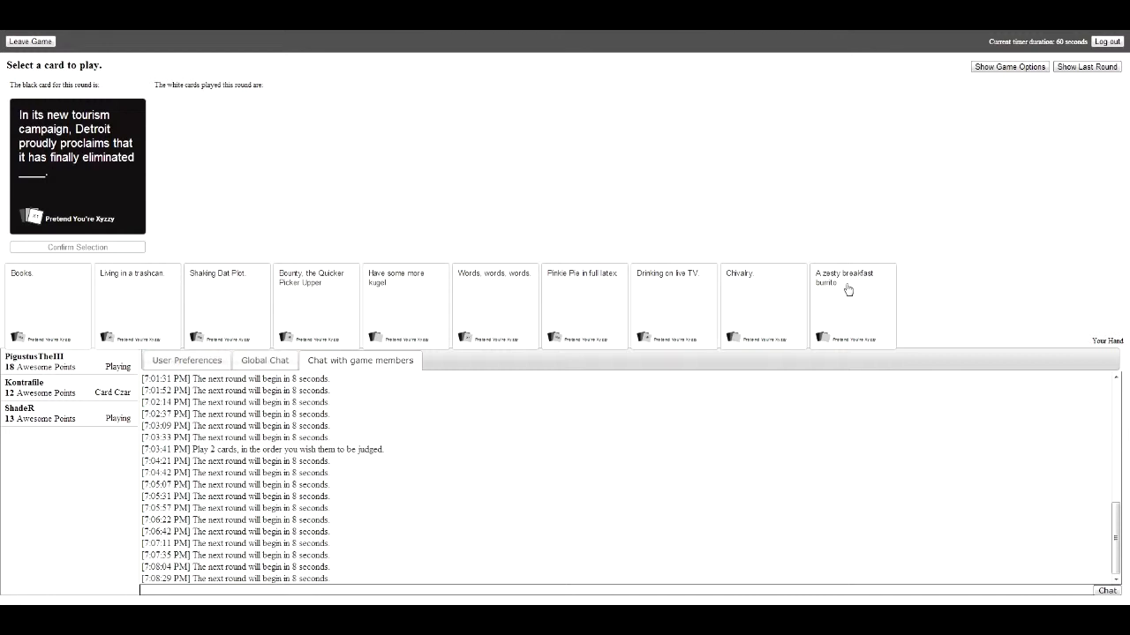
click(763, 303)
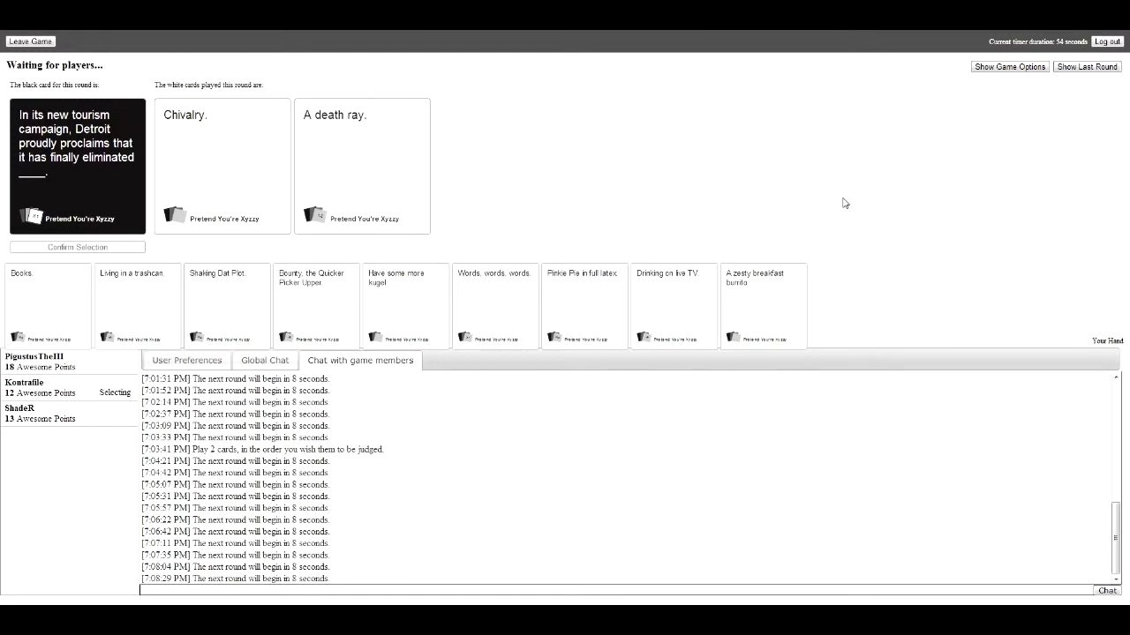
click(362, 166)
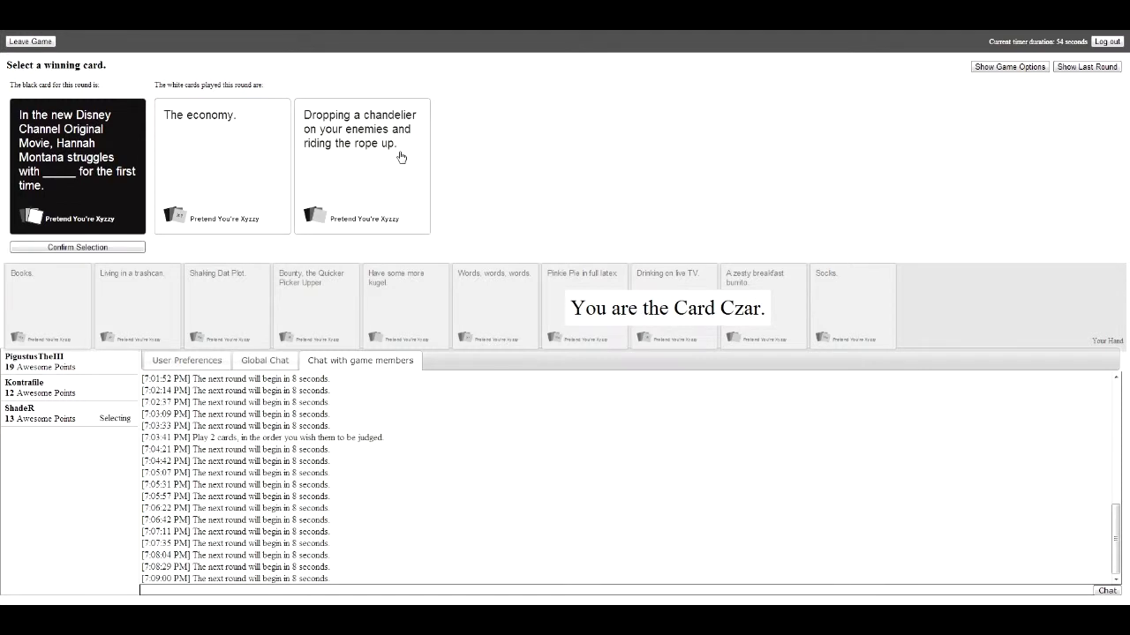
mouse_move(196, 290)
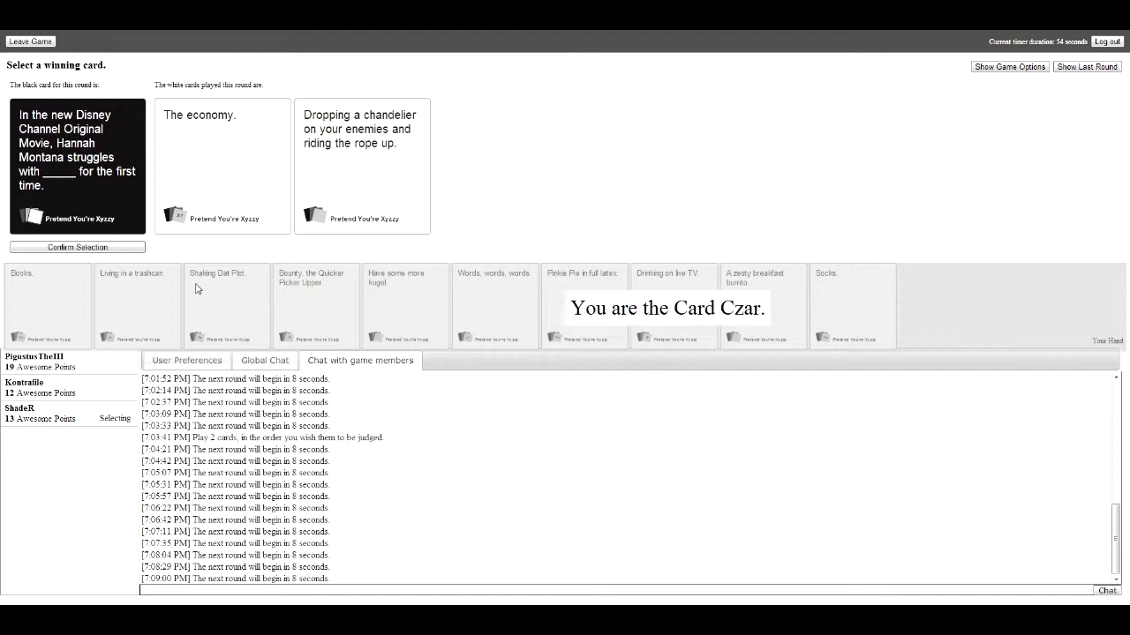
Judge the Hannah Montana prompt with 'Dropping a chandelier on your enemies and riding the rope up.'.
click(362, 166)
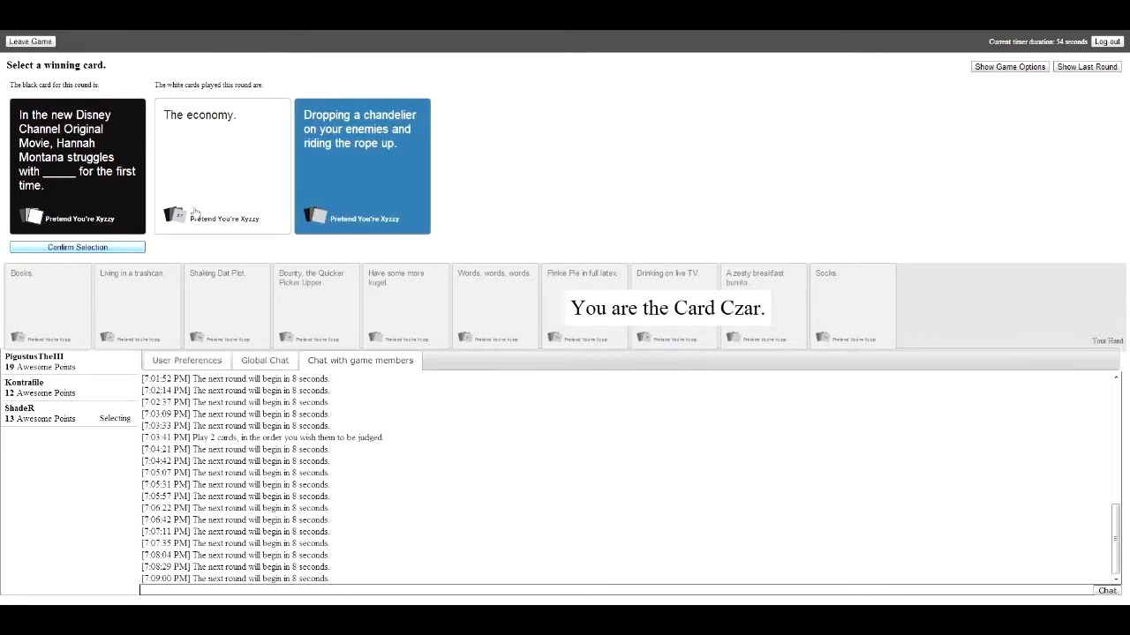
click(78, 247)
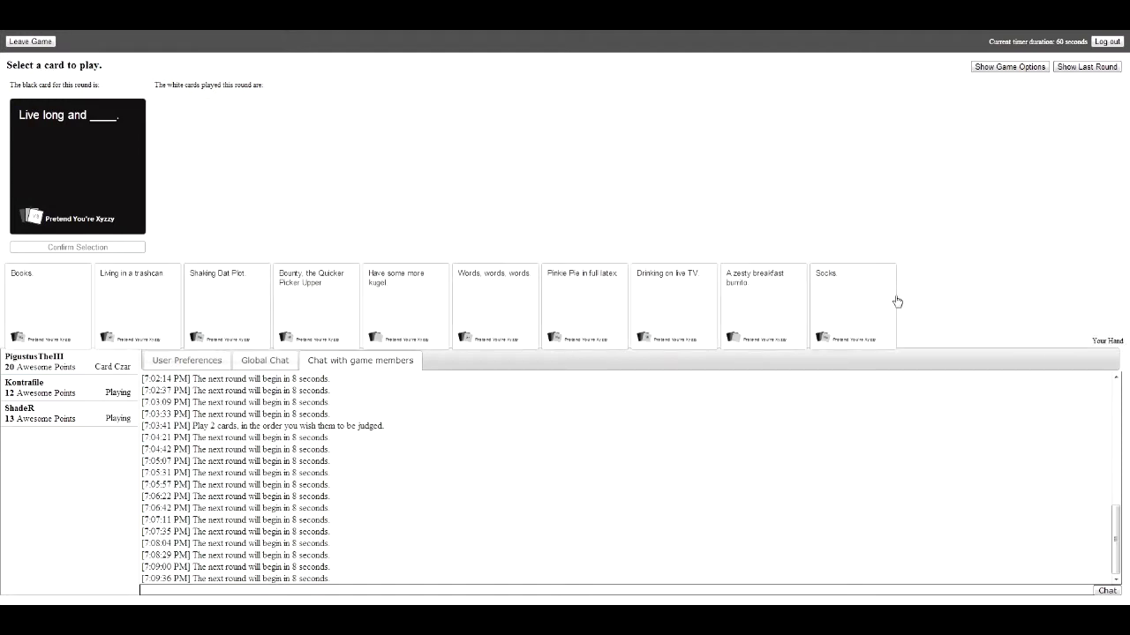
mouse_move(892, 303)
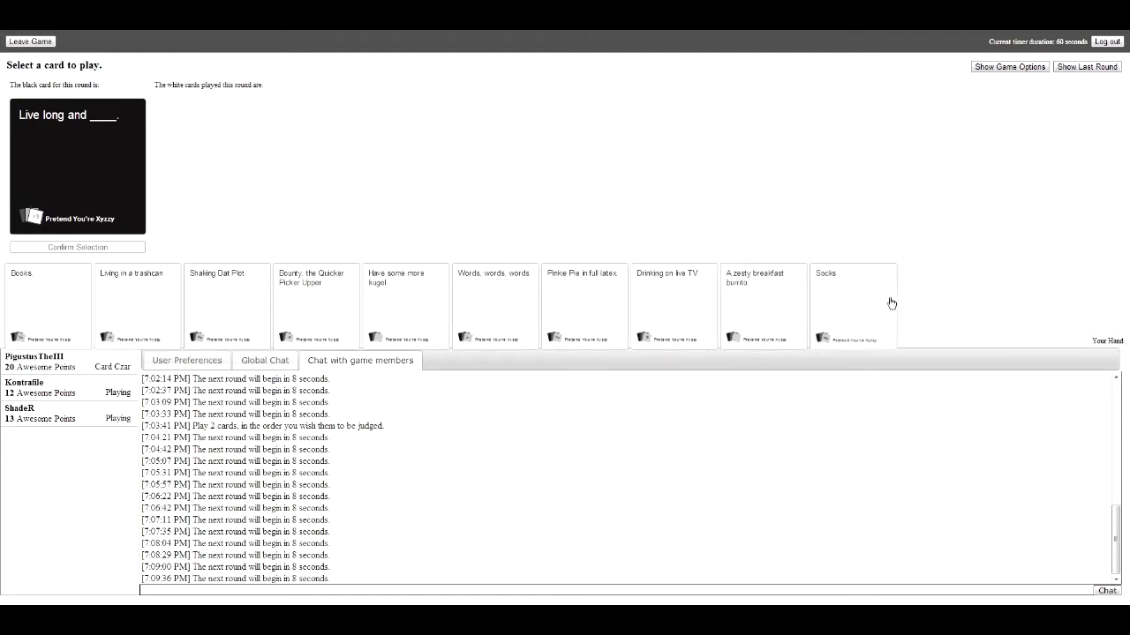
Answer 'Live long and ____.' with 'Socks.' and pick 'Fiery poops.' for the Scandinavia card.
click(851, 303)
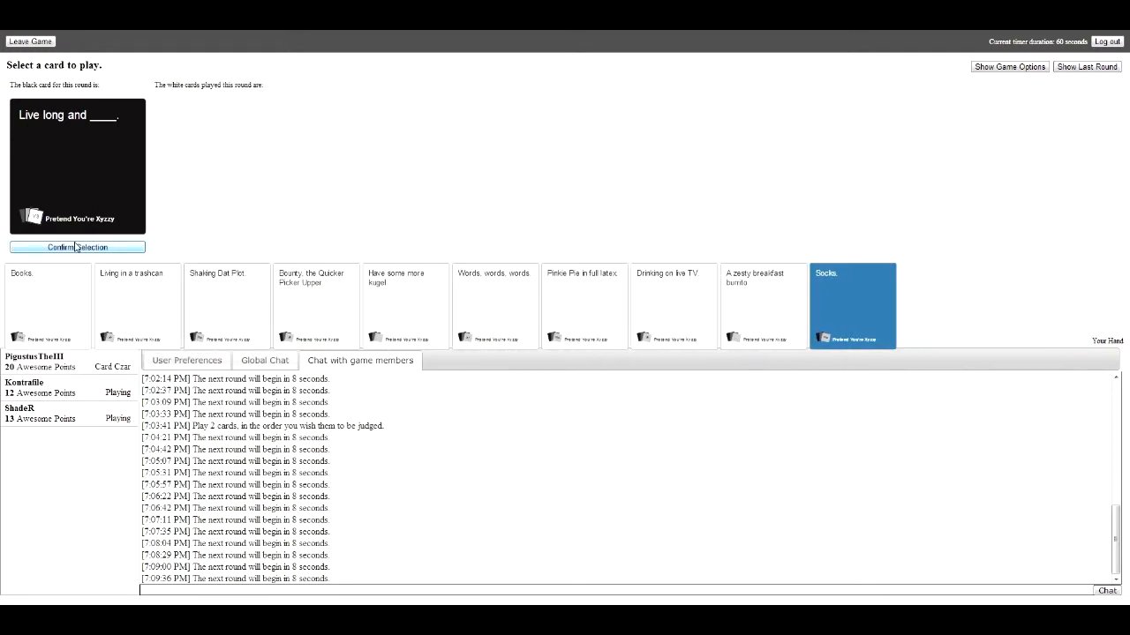
click(78, 247)
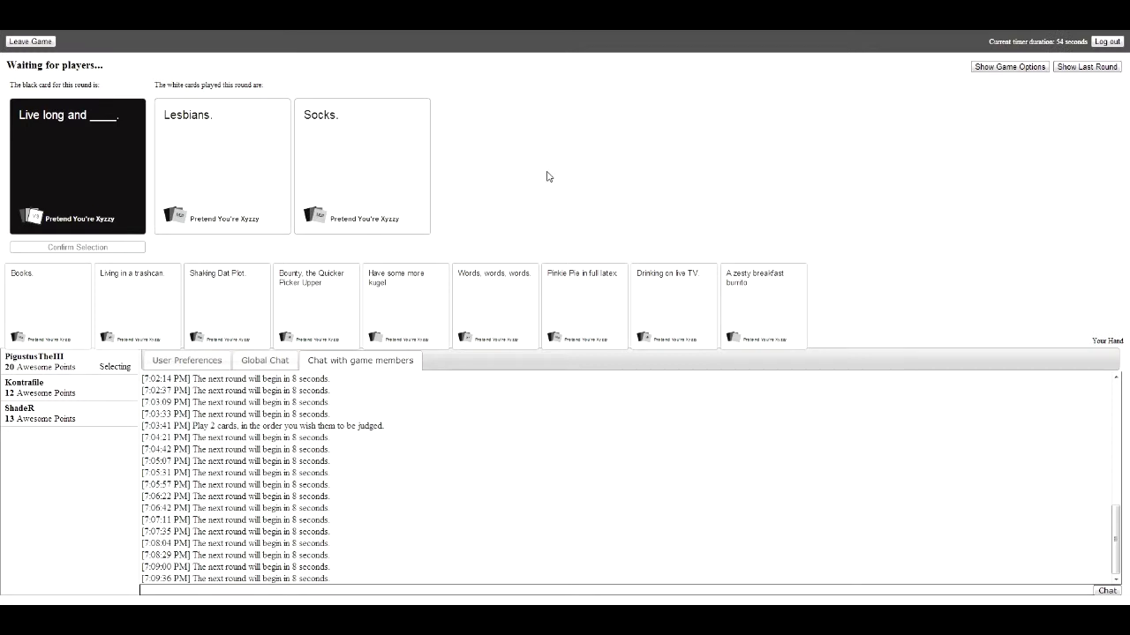
click(362, 166)
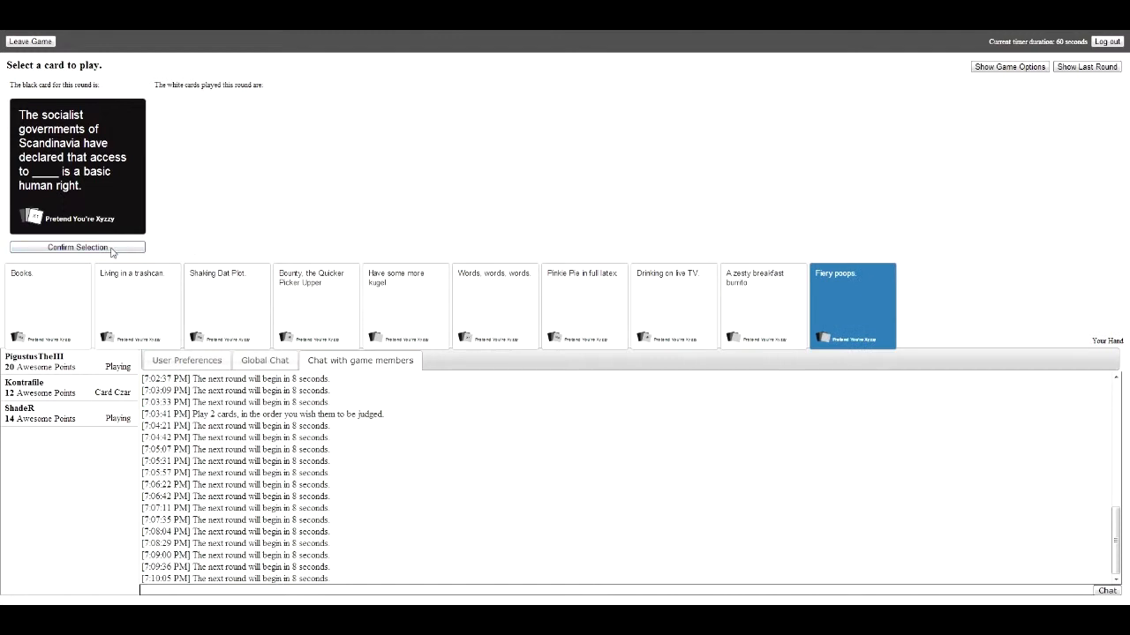
Submit 'Fiery poops.' for Scandinavia, then show the Game Options after the win.
click(78, 248)
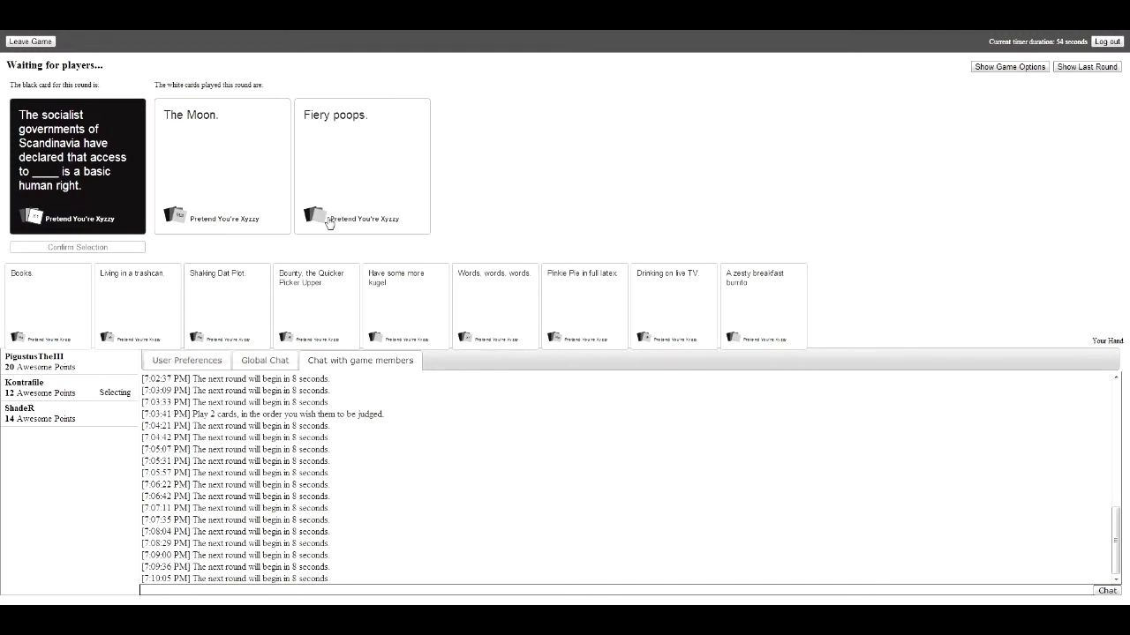
mouse_move(794, 336)
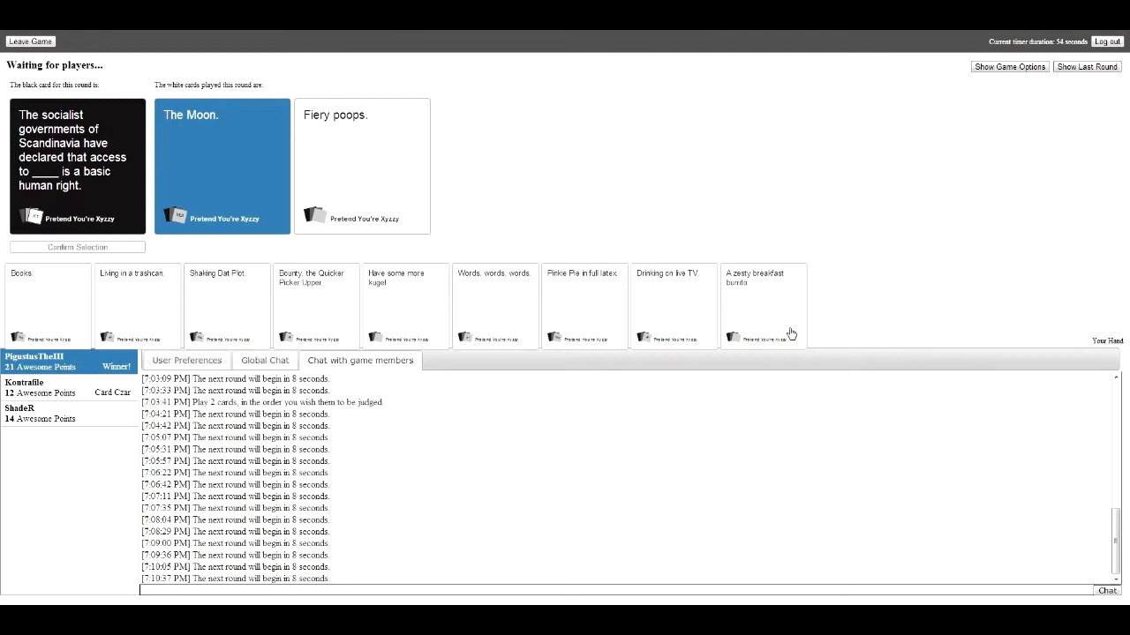
mouse_move(763, 304)
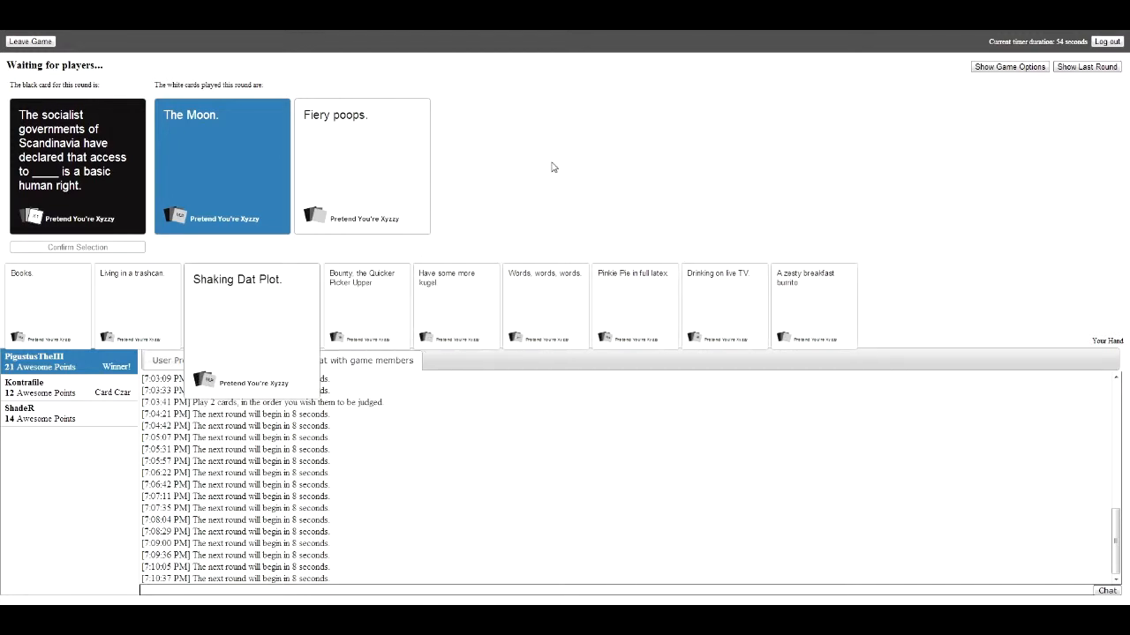
click(1010, 67)
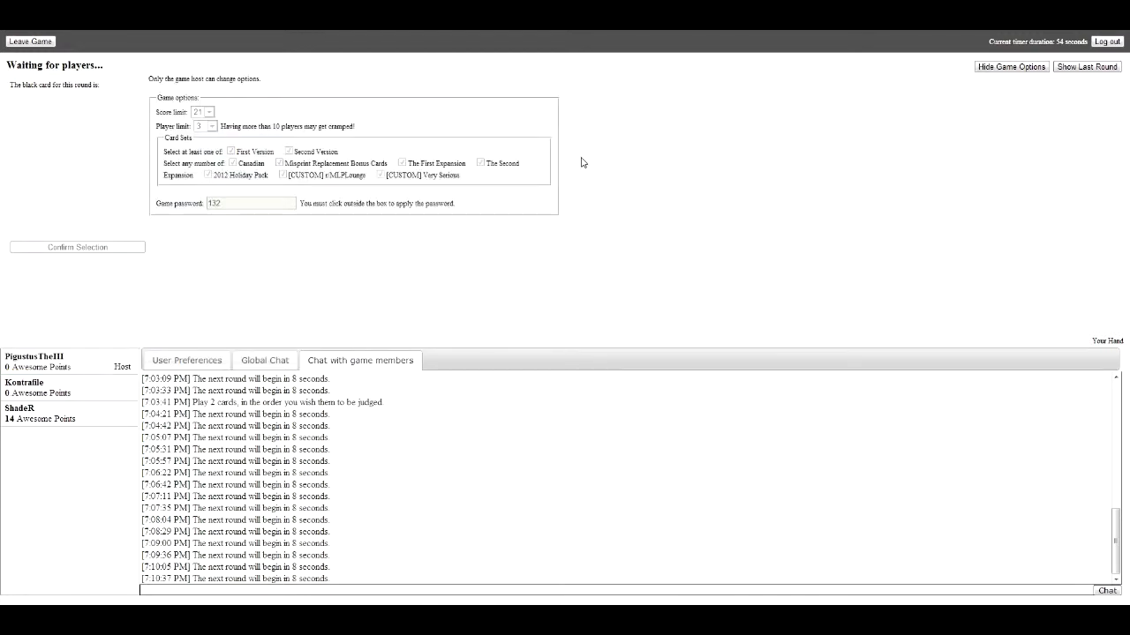